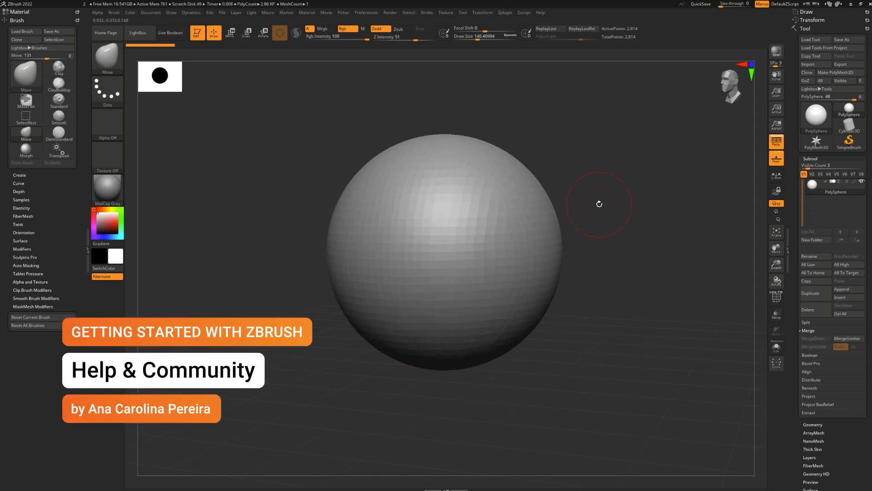
pyautogui.moveTo(601, 202)
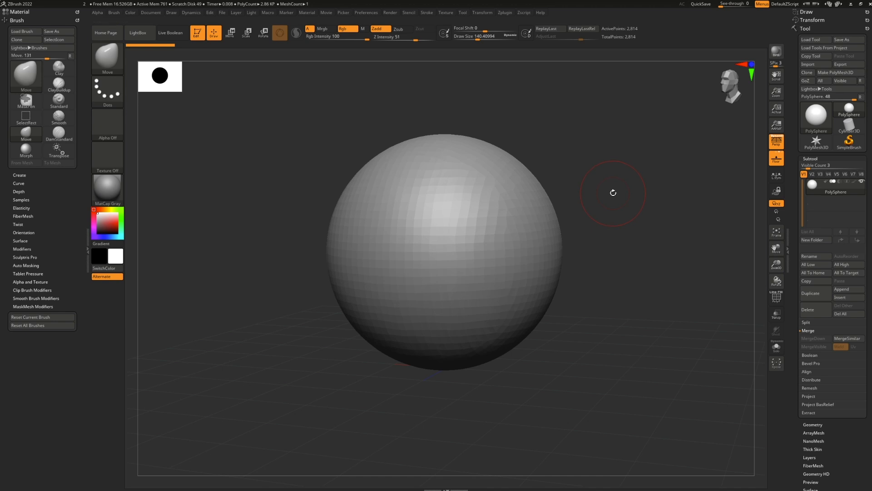
pyautogui.moveTo(765, 148)
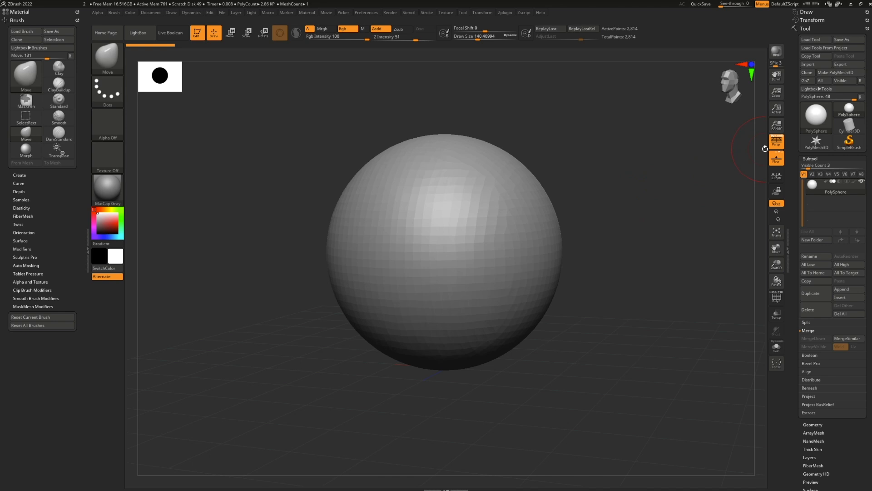
pyautogui.moveTo(775, 141)
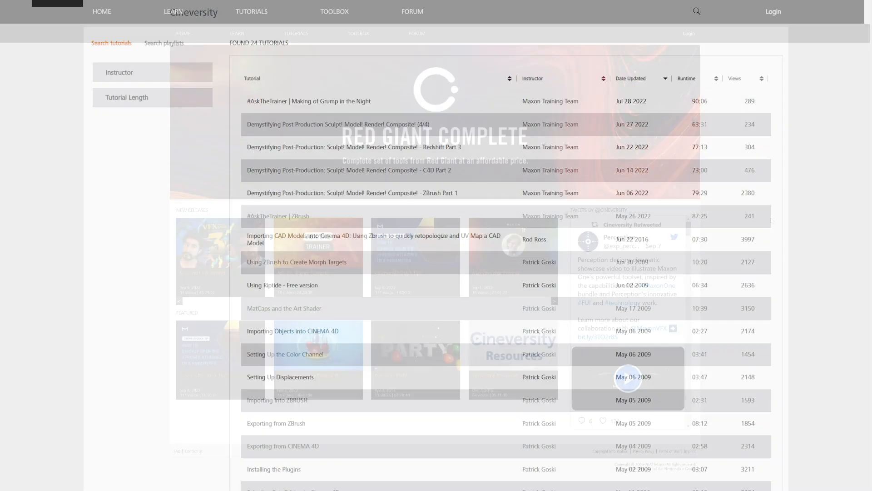
# Scroll the Cineversity ZBrush tutorial results table of 24 tutorials with instructors, dates and runtimes
pyautogui.scroll(-3)
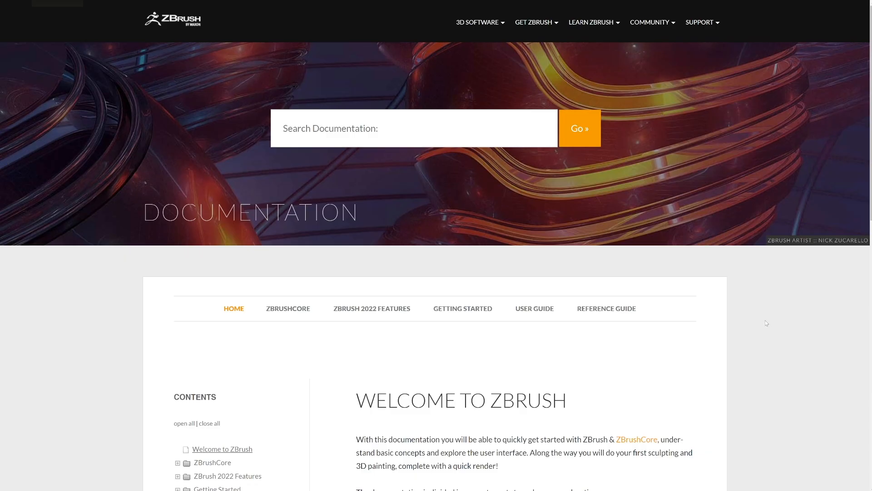
pyautogui.moveTo(757, 330)
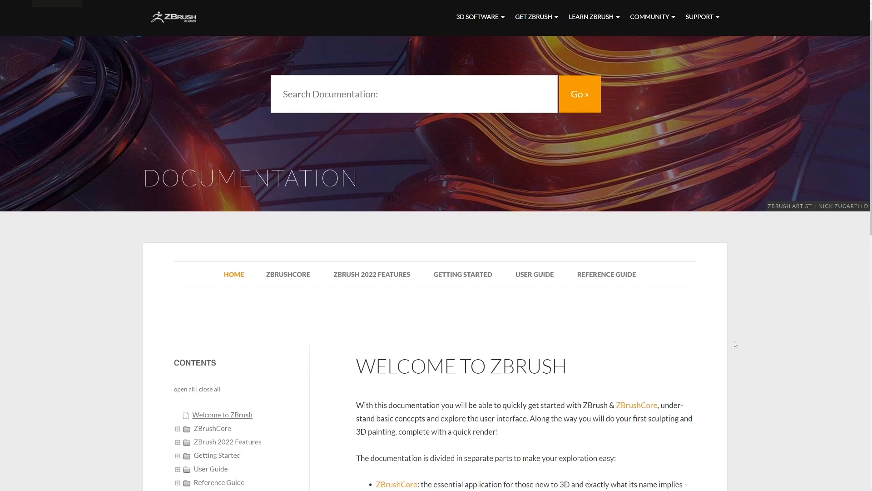
# Scroll the zbrush.info documentation home page past the contents list to the Welcome introduction
pyautogui.scroll(-3)
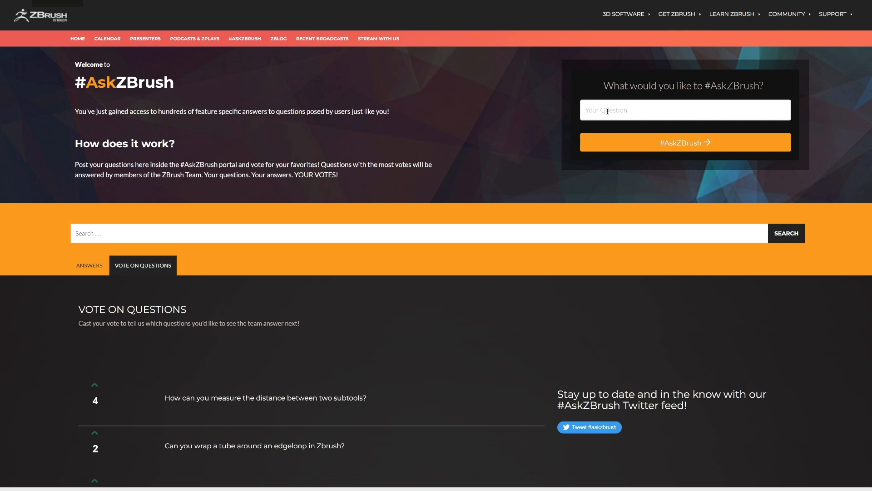
# Upvote the subtool-distance question to 5 votes and share a #askzbrush tweet
pyautogui.click(685, 110)
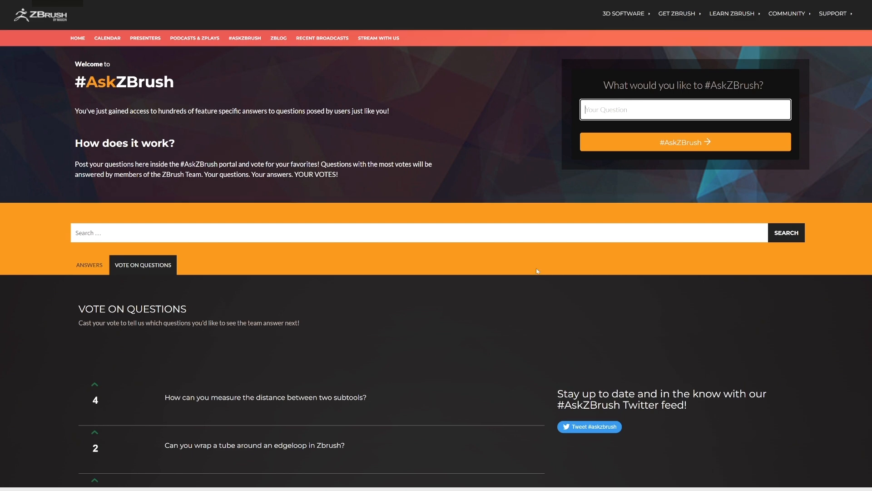
pyautogui.scroll(-3)
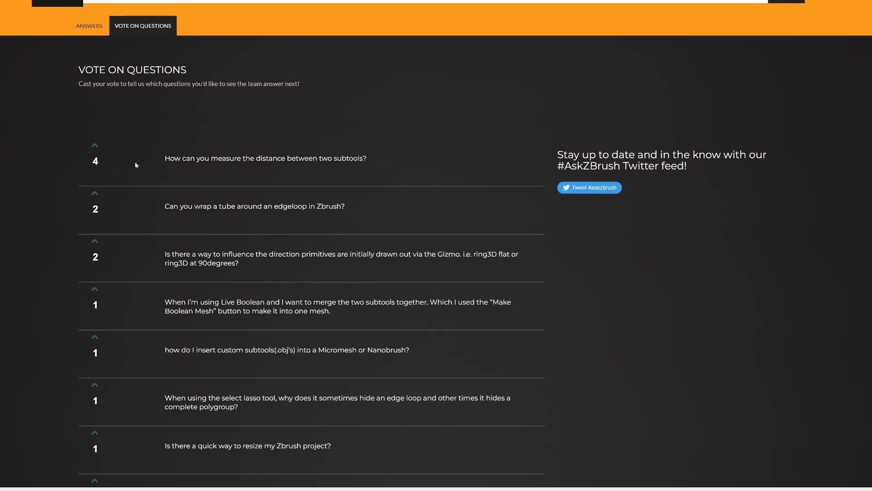
pyautogui.click(95, 145)
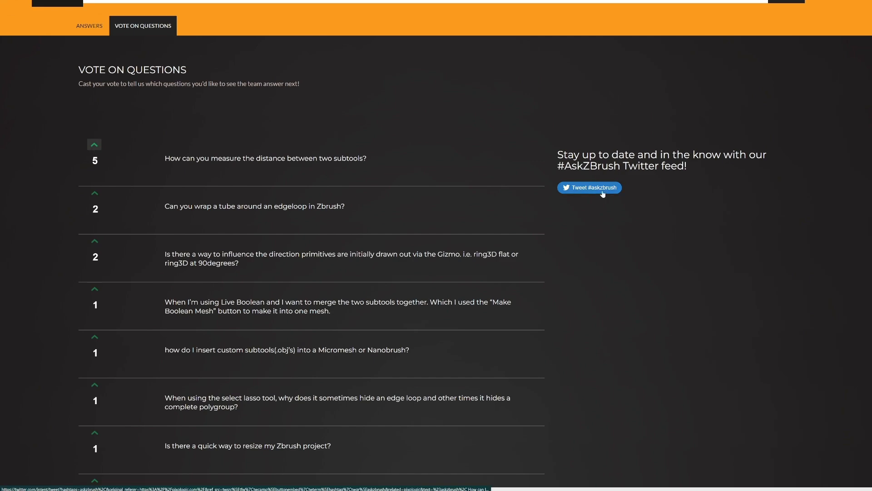
pyautogui.moveTo(602, 195)
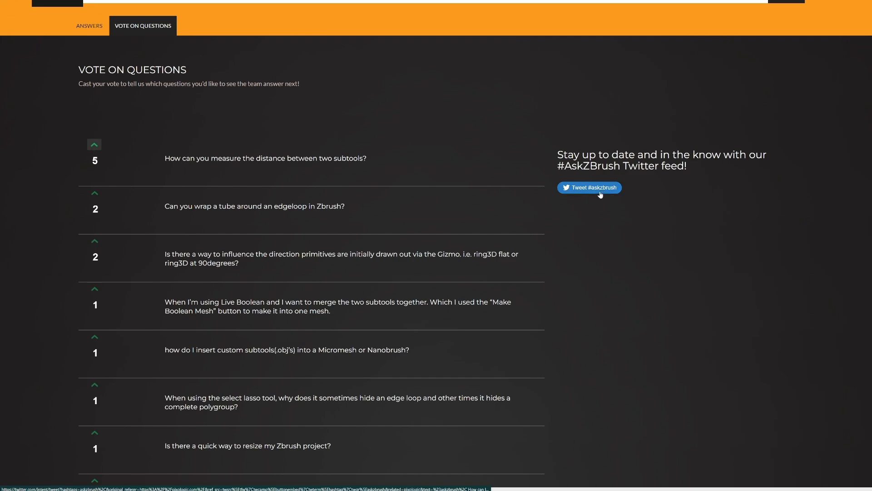
pyautogui.click(589, 187)
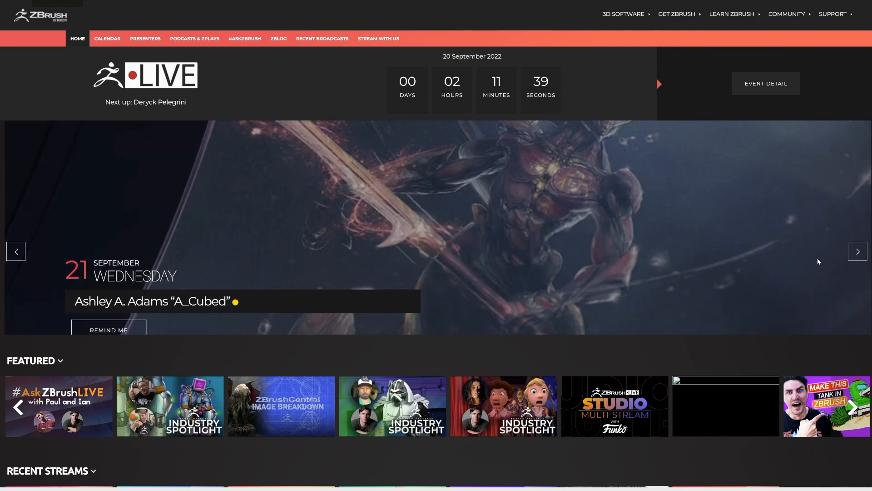
# Scroll through the Featured, Recent Streams, Trending, ZBrush 2022 and ZBrushCore video rows
pyautogui.scroll(-3)
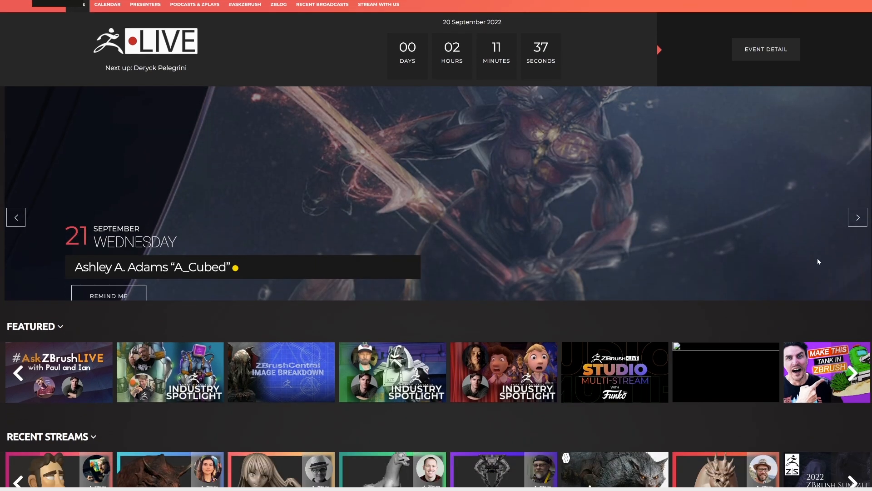
pyautogui.scroll(-3)
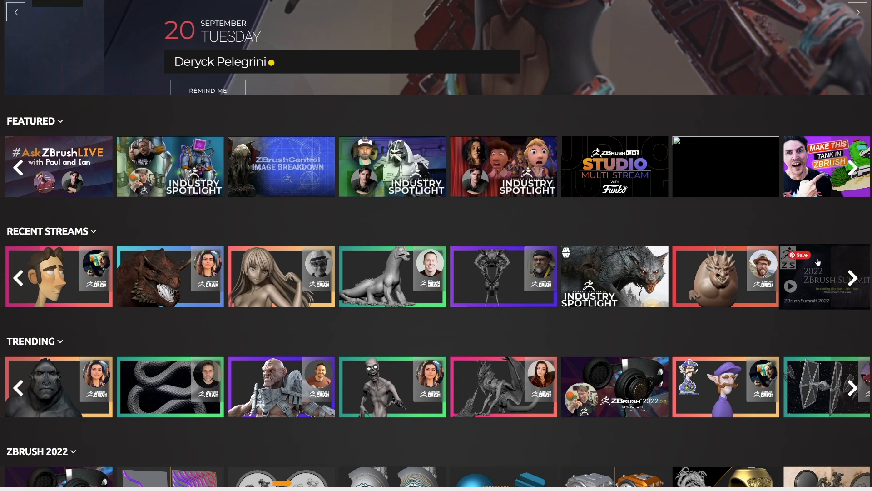
pyautogui.scroll(-3)
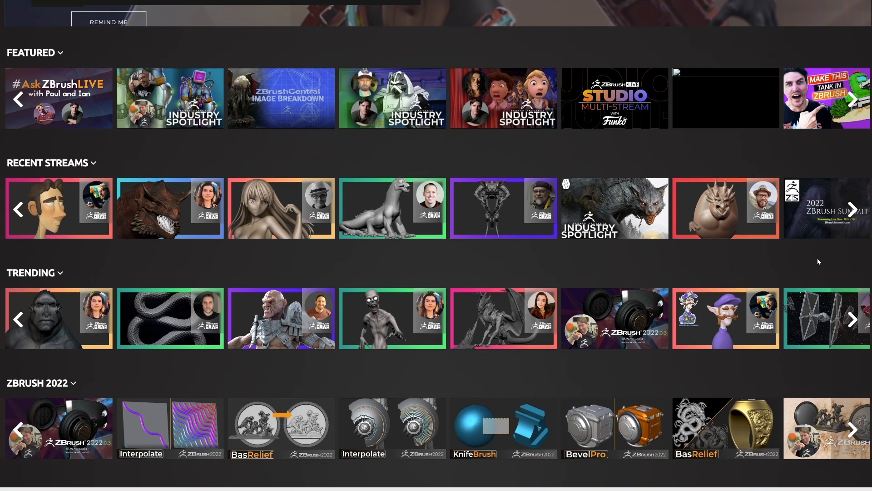
pyautogui.scroll(-3)
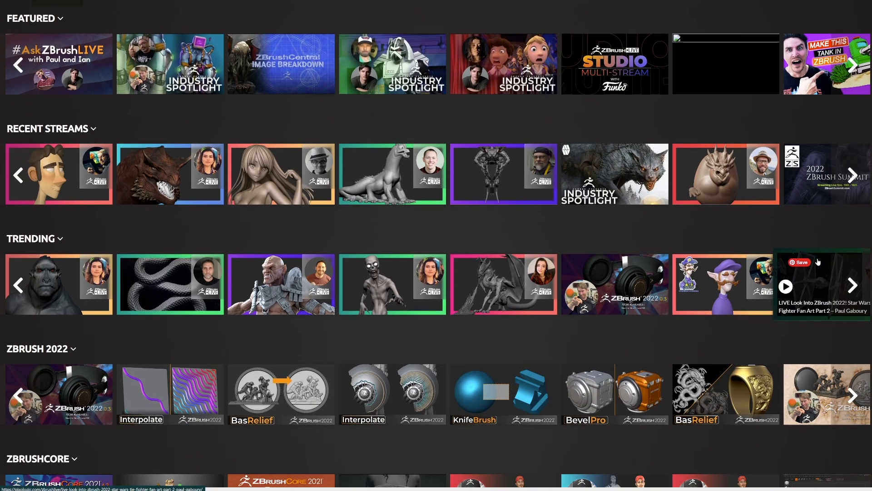
pyautogui.scroll(-3)
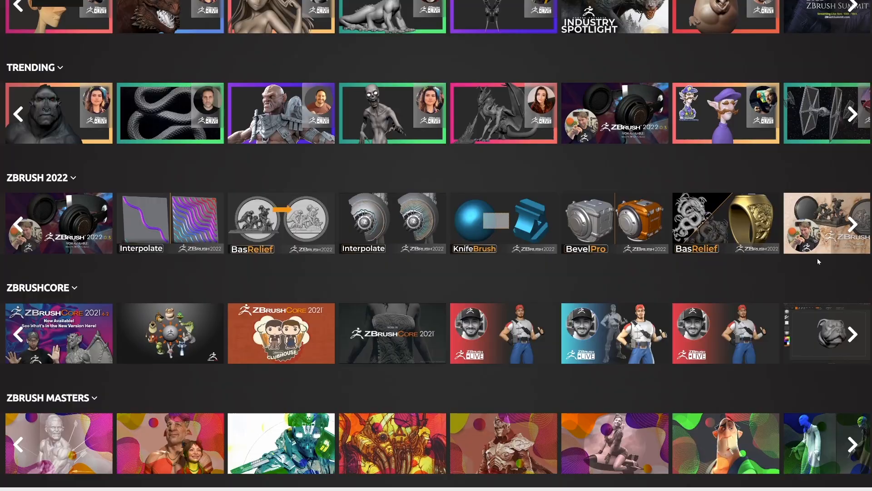